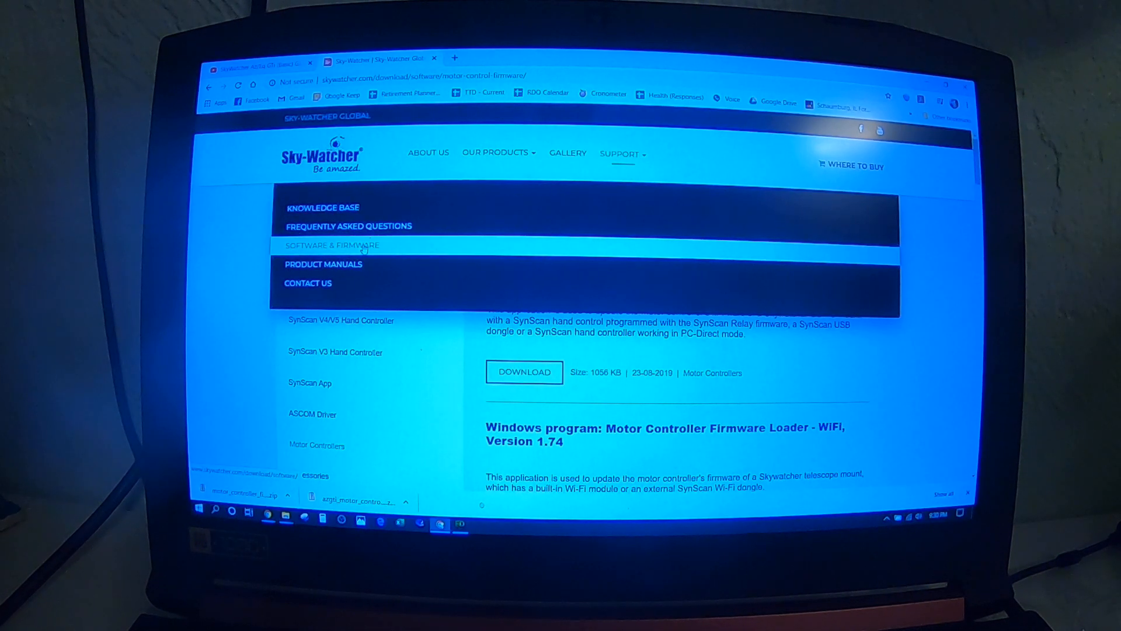
Go to the Software & Firmware page and scroll to the firmware loader downloads
left_click(331, 245)
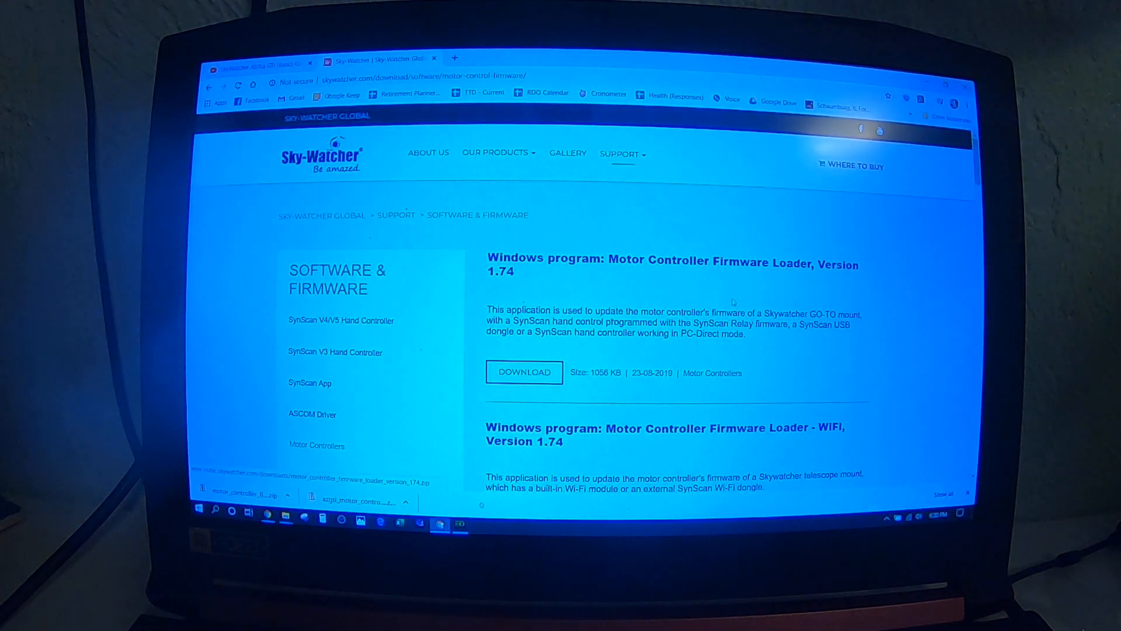
scroll("down", 3)
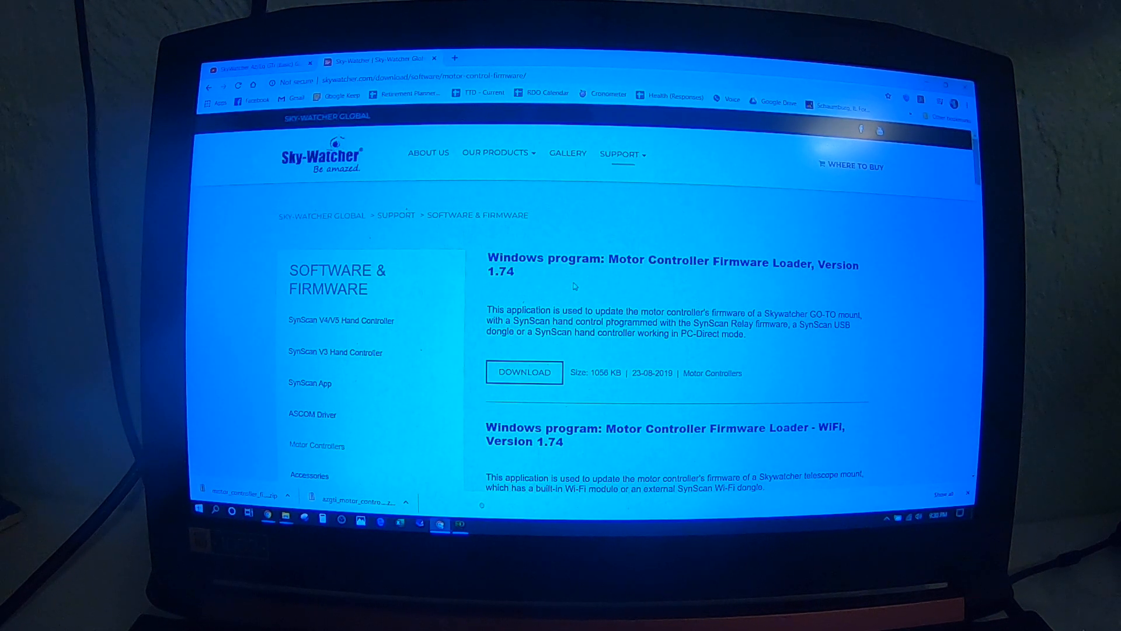
scroll("down", 3)
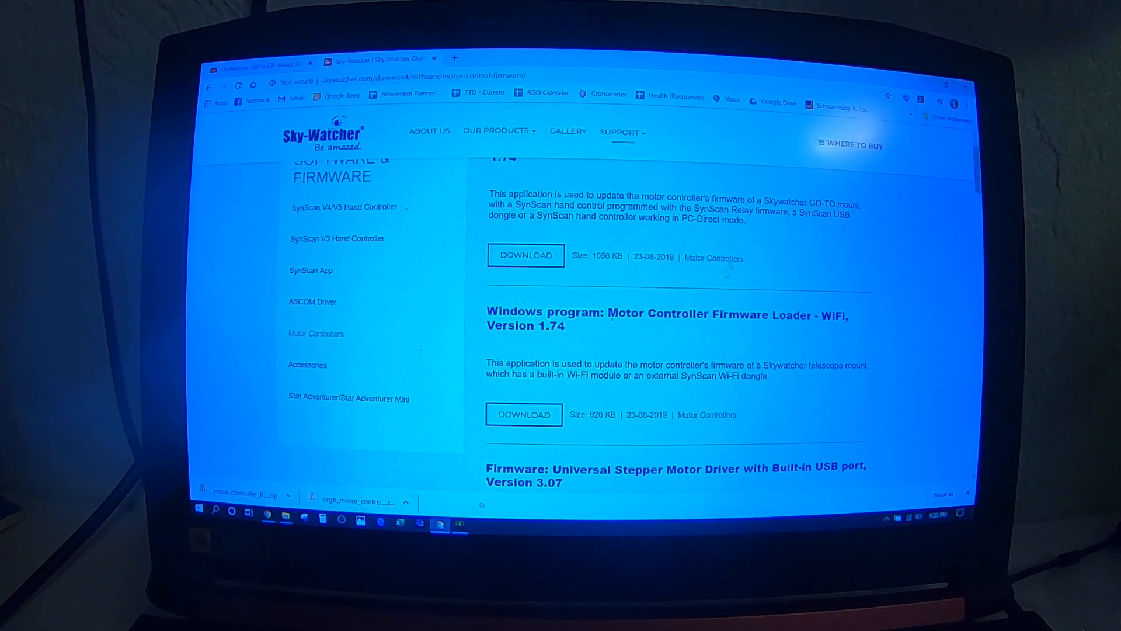
scroll("up", 3)
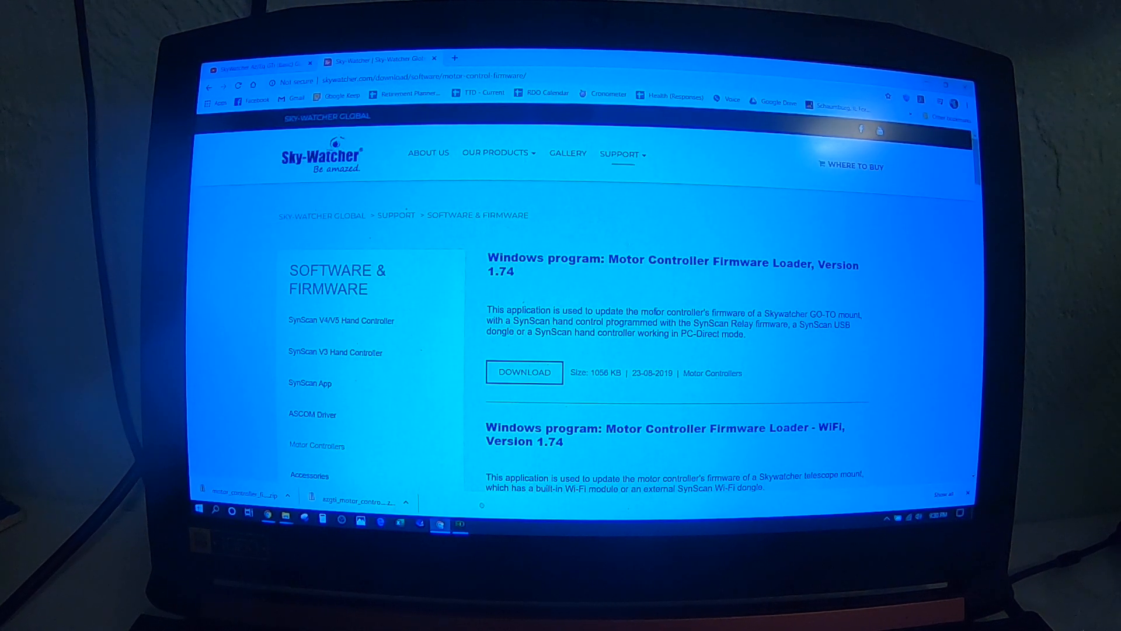
scroll("down", 3)
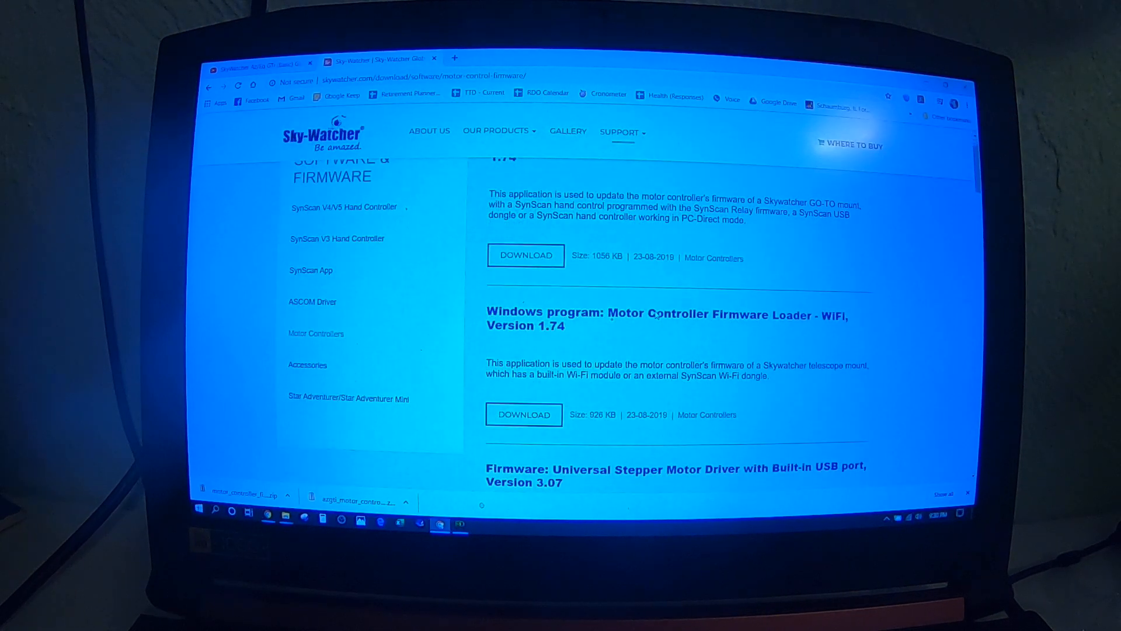
scroll("down", 3)
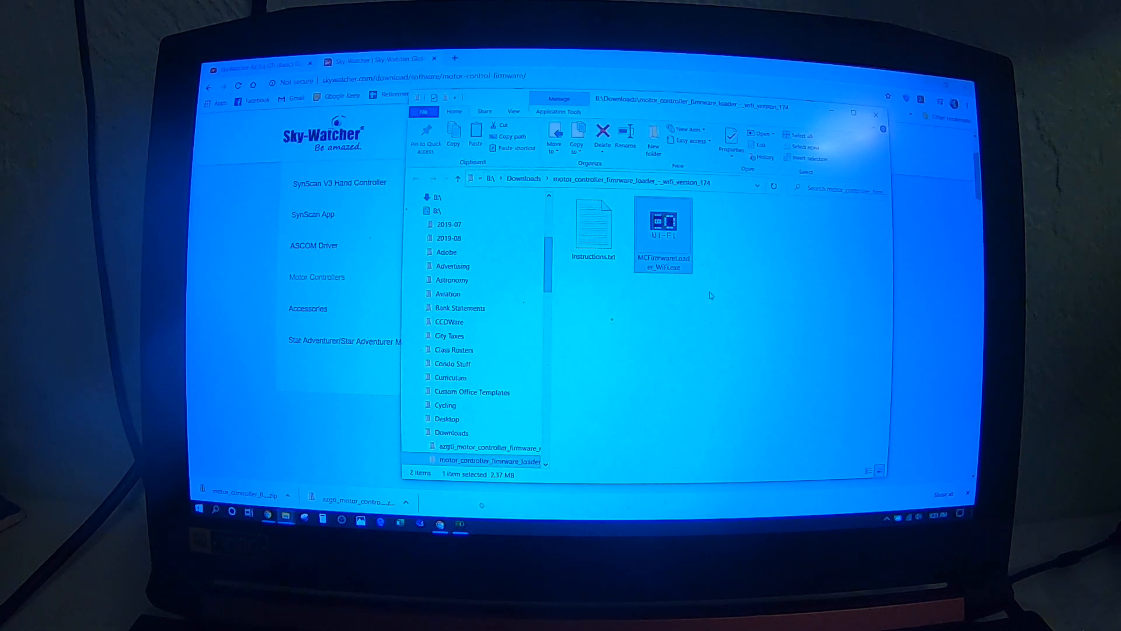
mouse_move(629, 326)
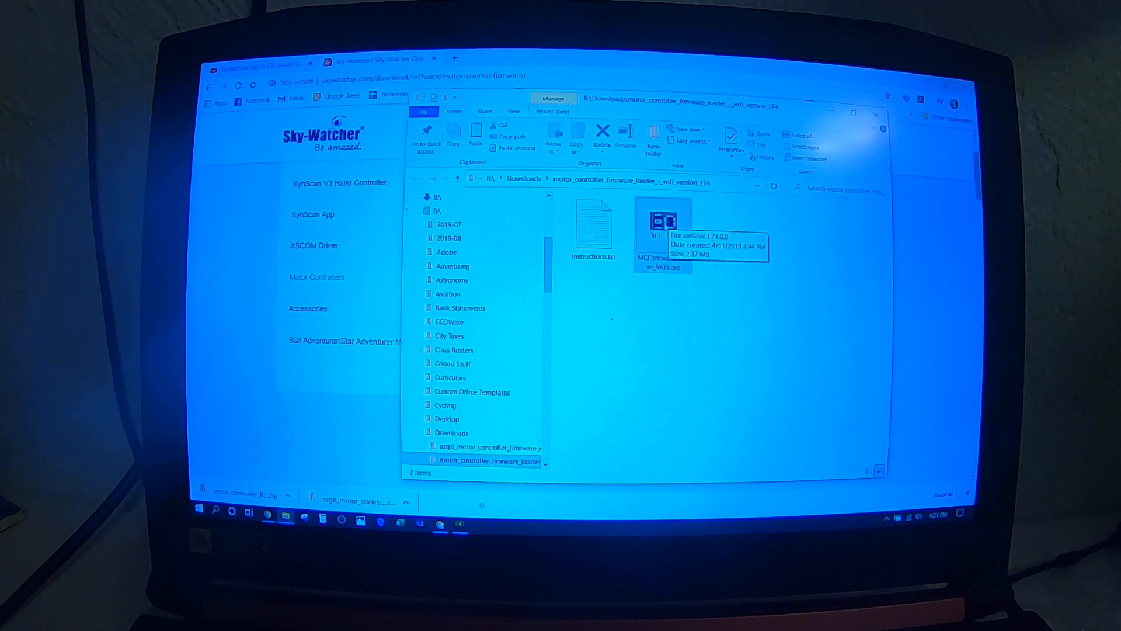
Launch the MCFirmwareLoader WiFi executable from the version 1.74 folder
double_click(663, 220)
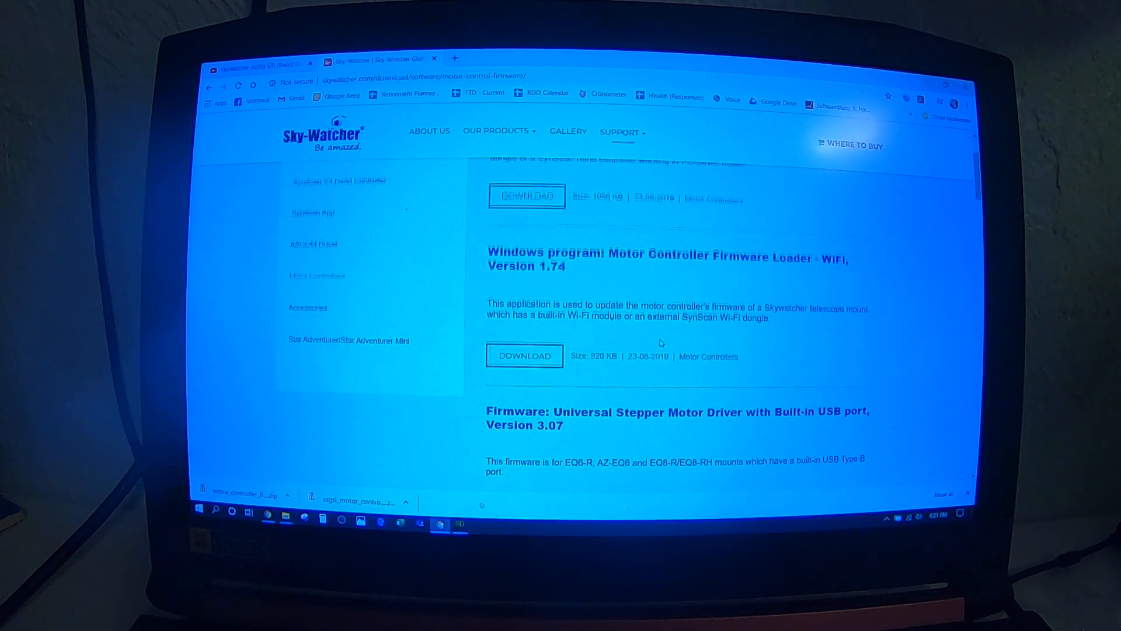
Download the AZGTi Right Arm AZ/EQ Dual Mode 3.20 firmware and return to the loader
scroll("down", 3)
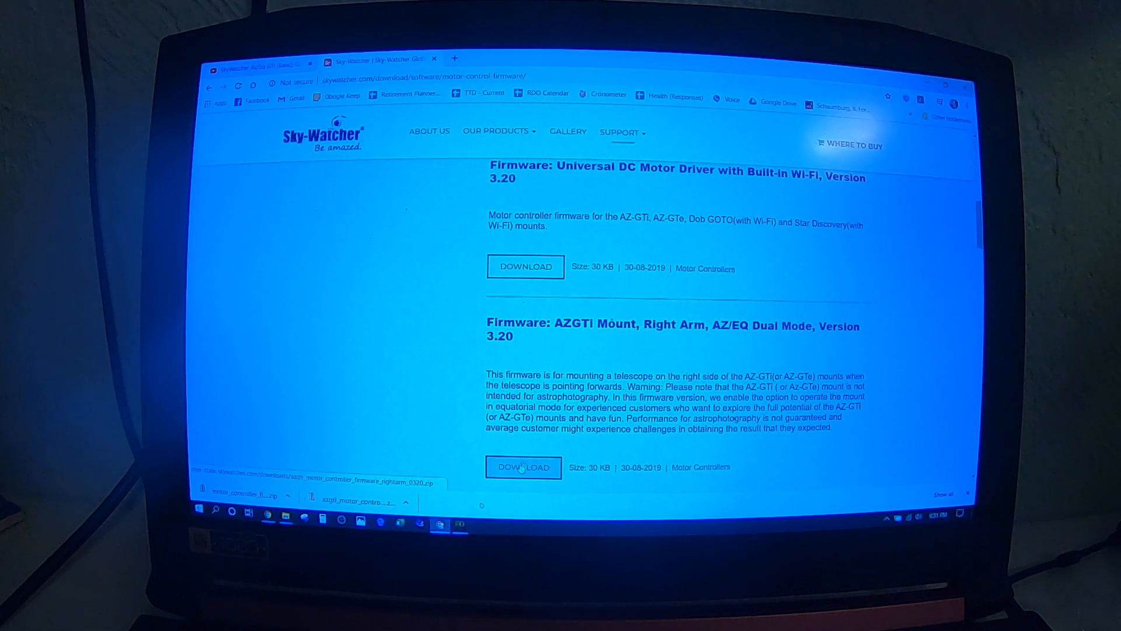
left_click(523, 468)
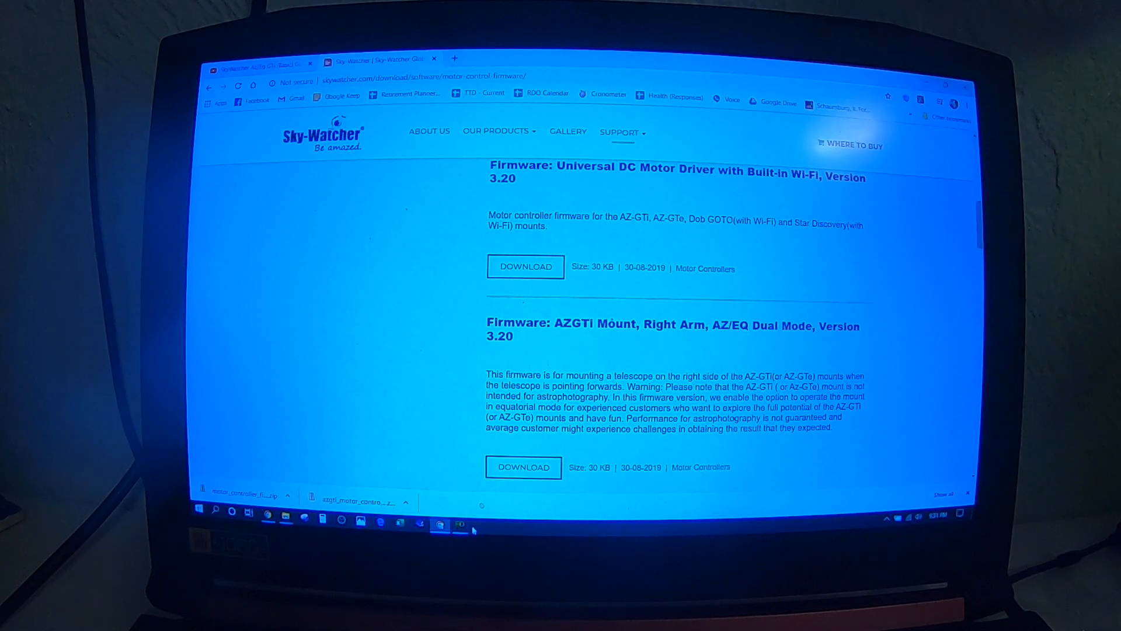
left_click(438, 524)
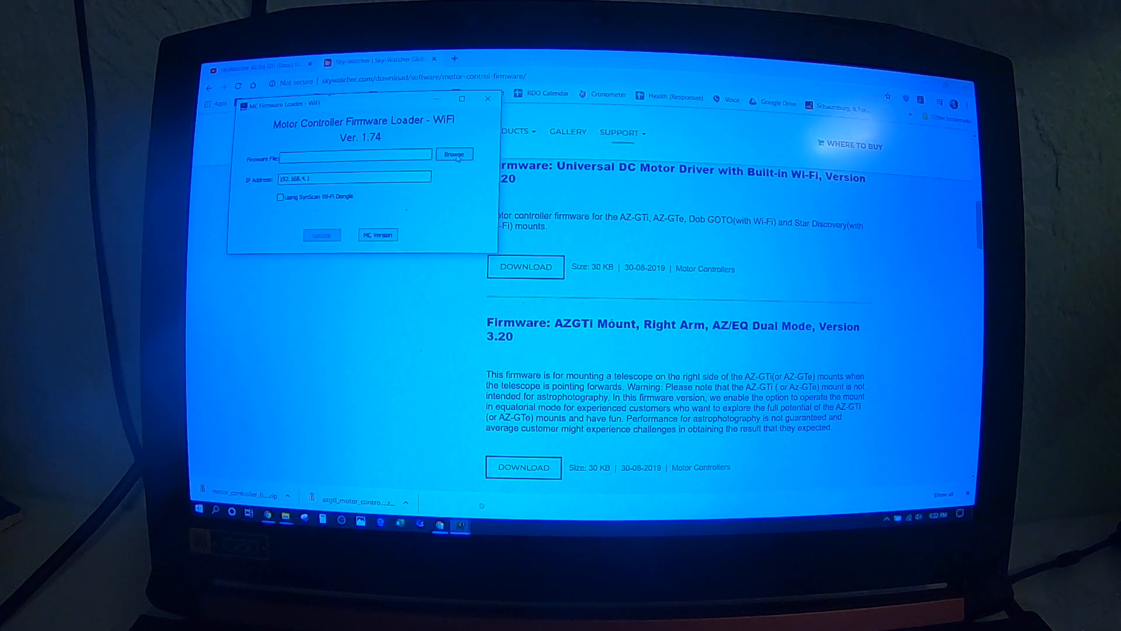
Load AZGTI_RightArm_AZ_EQ_V0320.mcf into the firmware loader via Browse
left_click(455, 154)
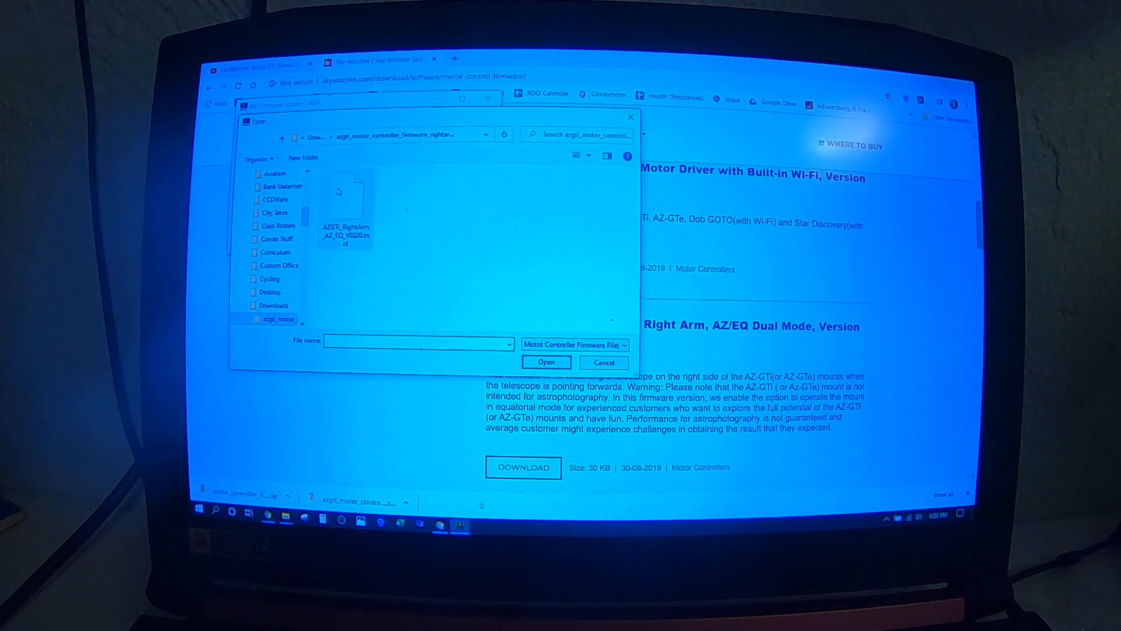
left_click(346, 196)
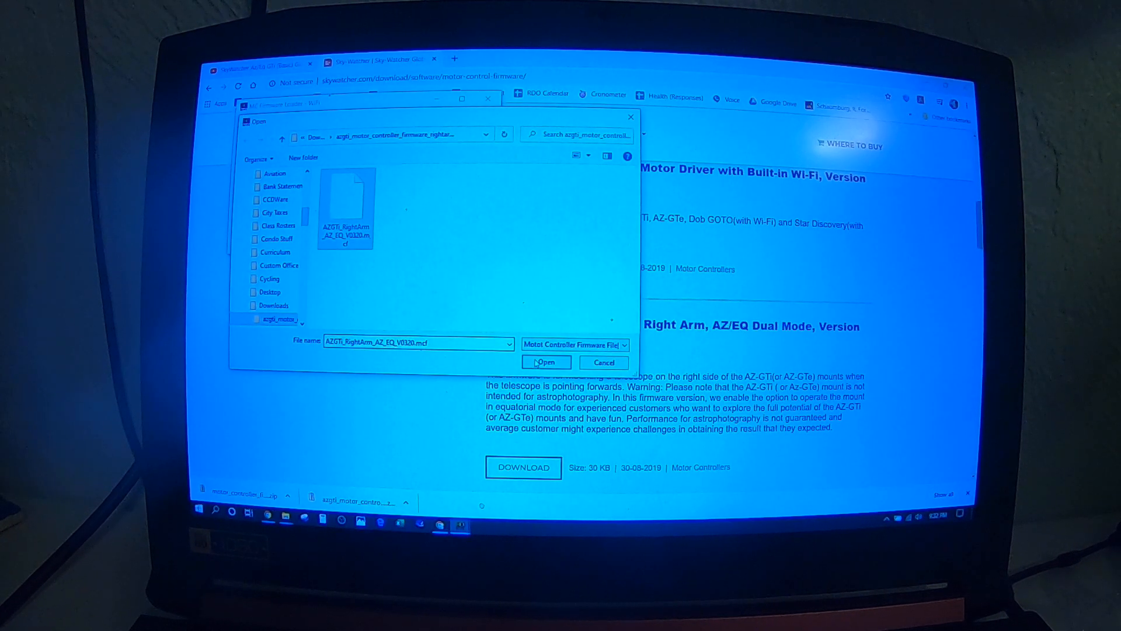
left_click(545, 362)
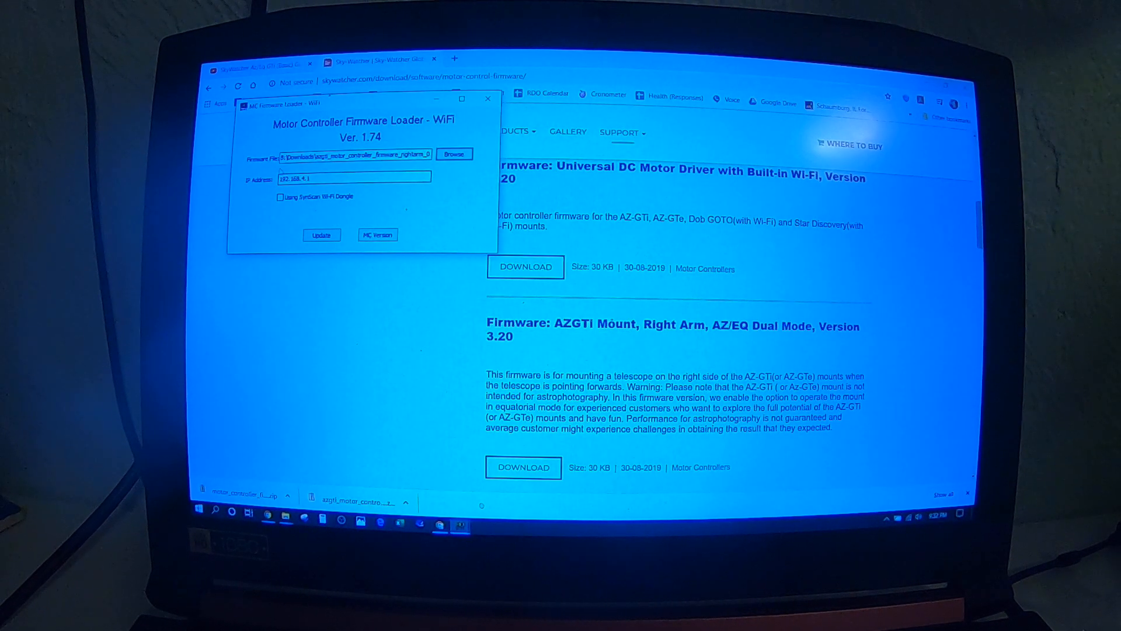